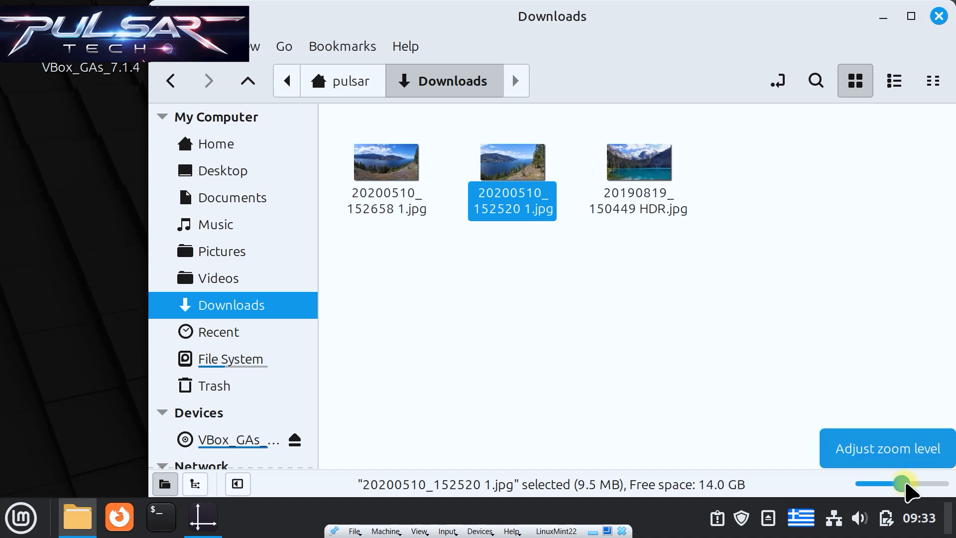
# Nudge the status-bar zoom slider, adjusting how large the file icons appear.
pyautogui.moveTo(900, 483); pyautogui.dragTo(947, 483)
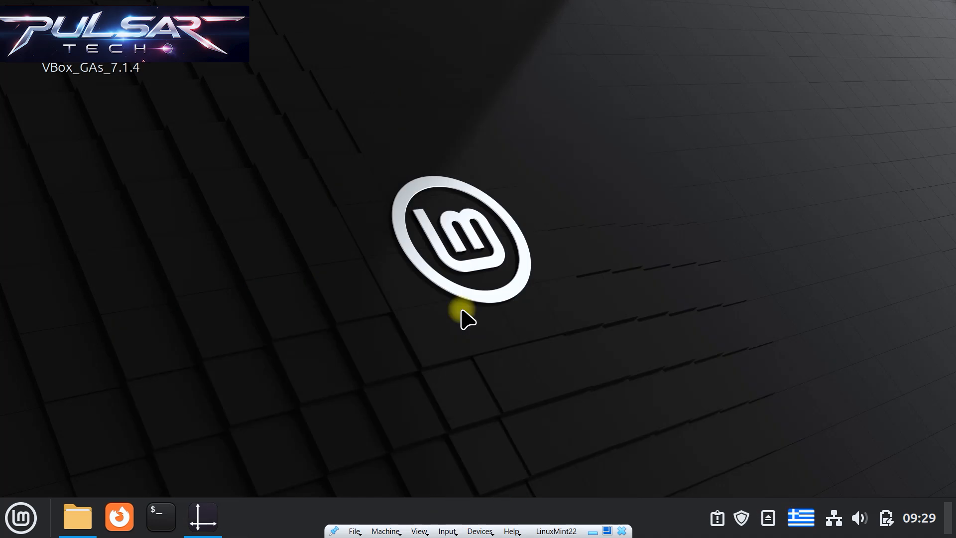
# Launch Nemo from the taskbar onto the Downloads folder in list view.
pyautogui.click(77, 517)
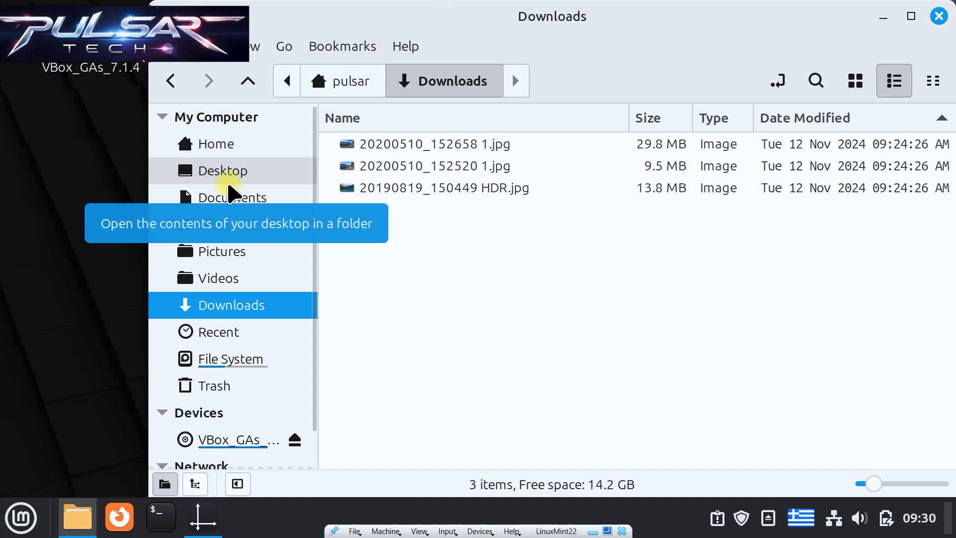
pyautogui.moveTo(444, 271)
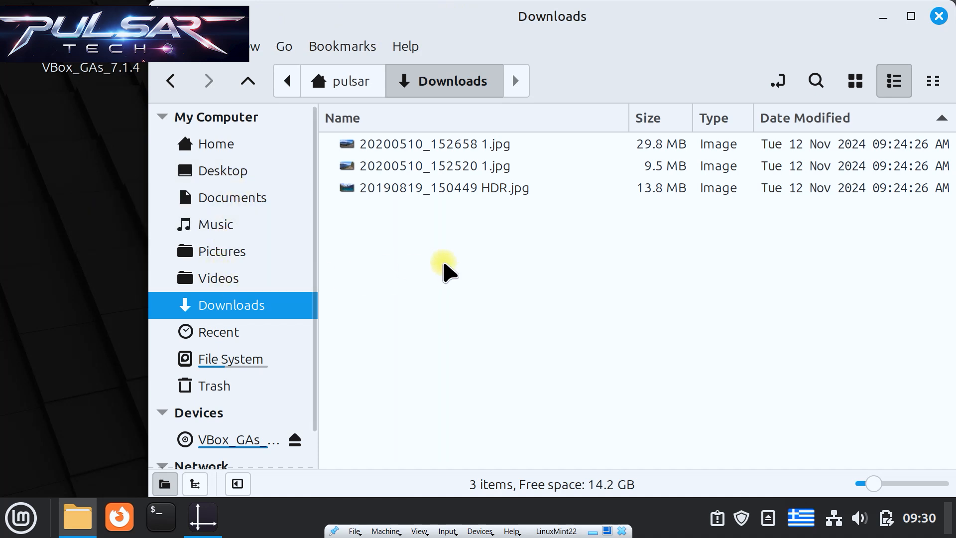
pyautogui.moveTo(376, 148)
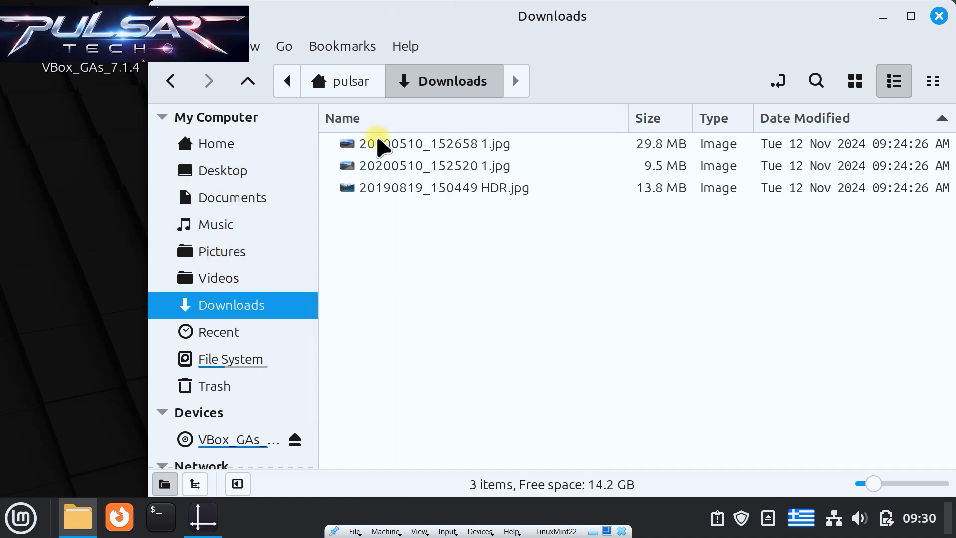
pyautogui.moveTo(502, 150)
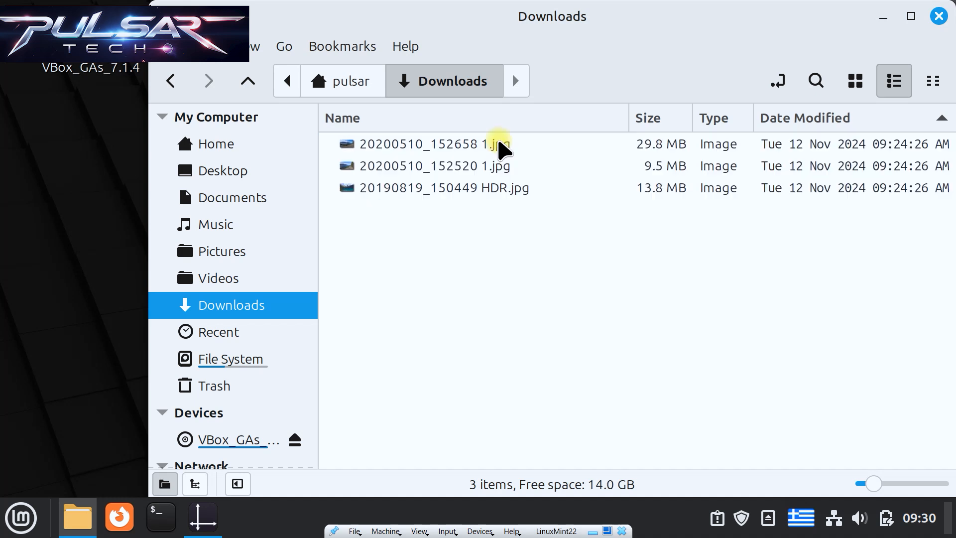
pyautogui.moveTo(552, 134)
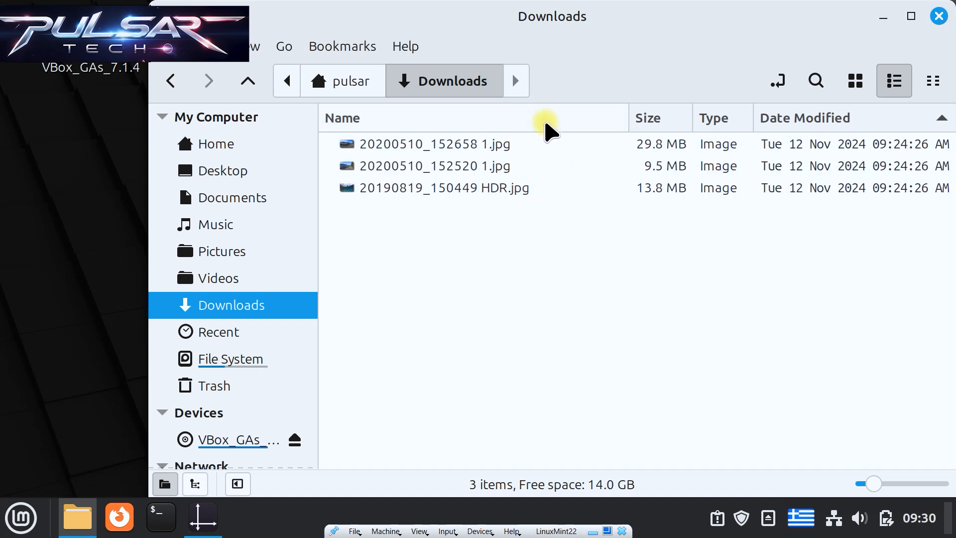
pyautogui.moveTo(731, 84)
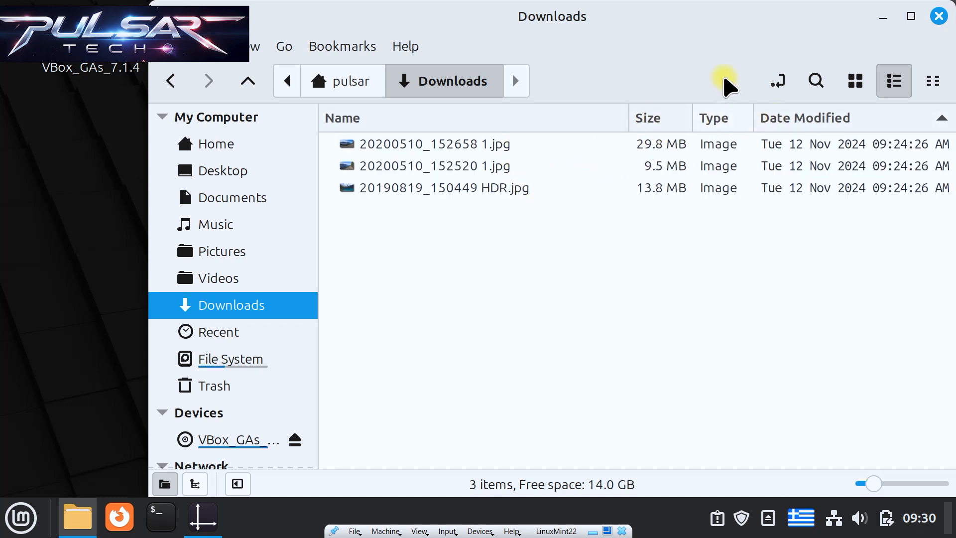
pyautogui.moveTo(673, 233)
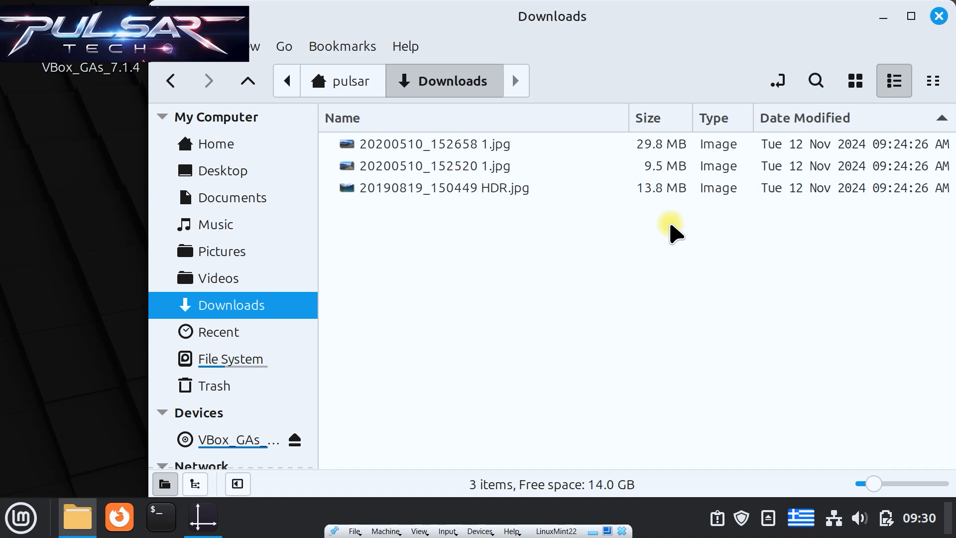
pyautogui.moveTo(784, 154)
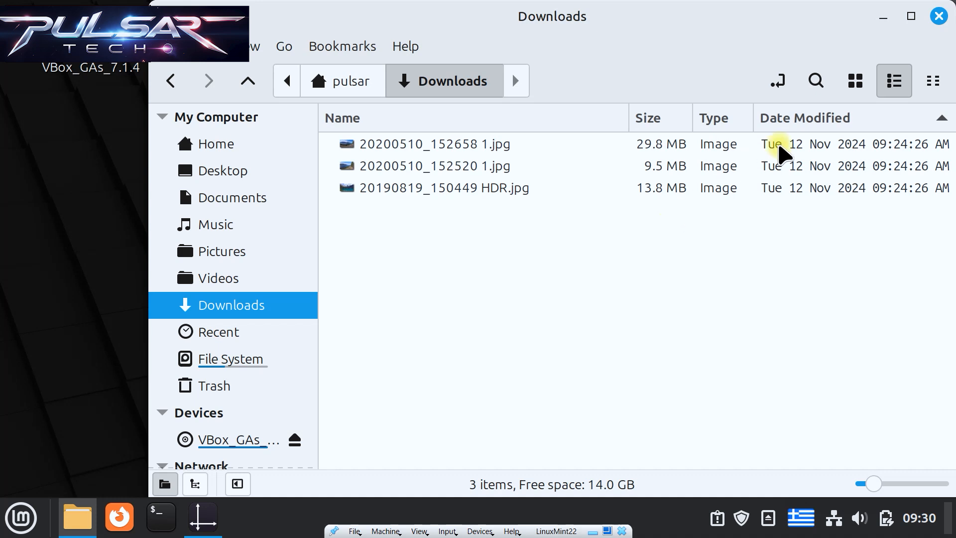
pyautogui.moveTo(854, 80)
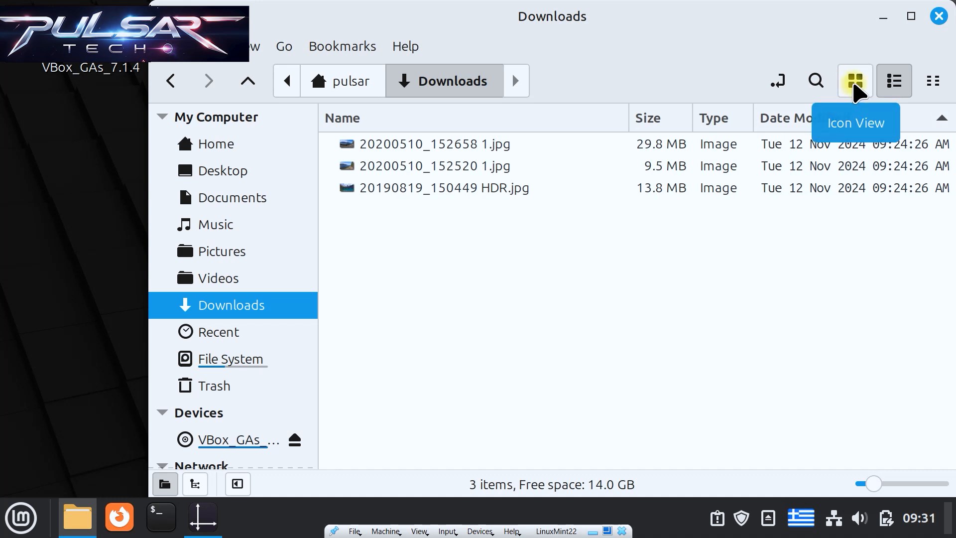
# Show Downloads as thumbnail icons and select the second lake photo, 20200510_152520 1.jpg.
pyautogui.click(855, 79)
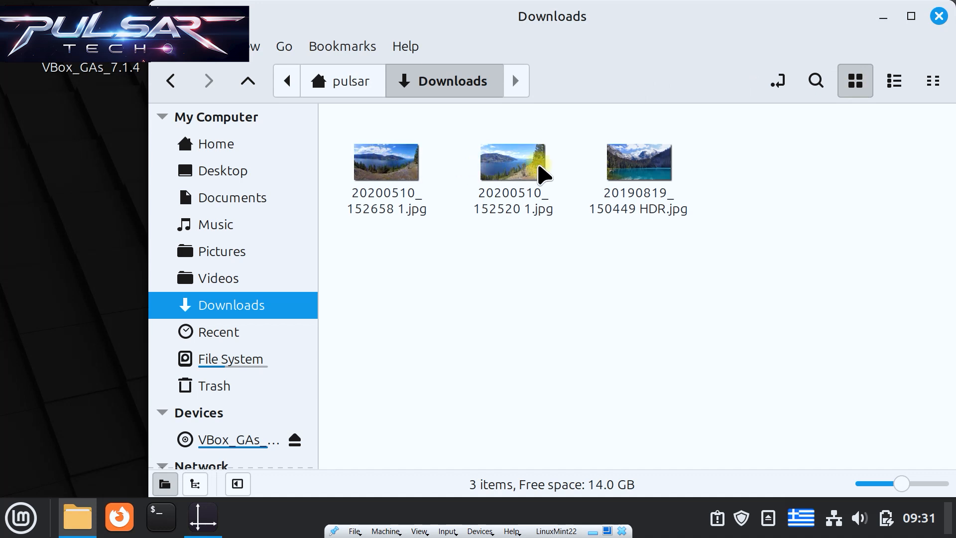
pyautogui.moveTo(396, 177)
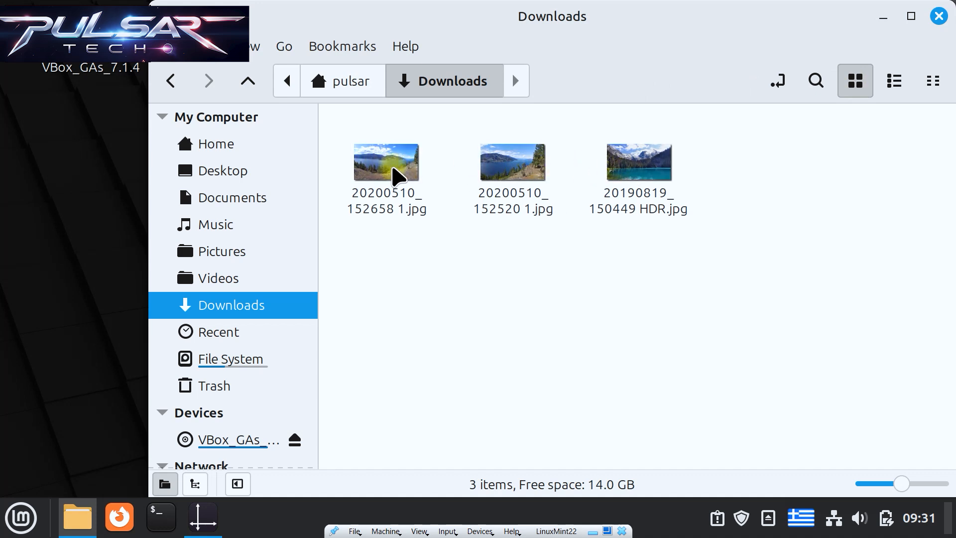
pyautogui.doubleClick(387, 164)
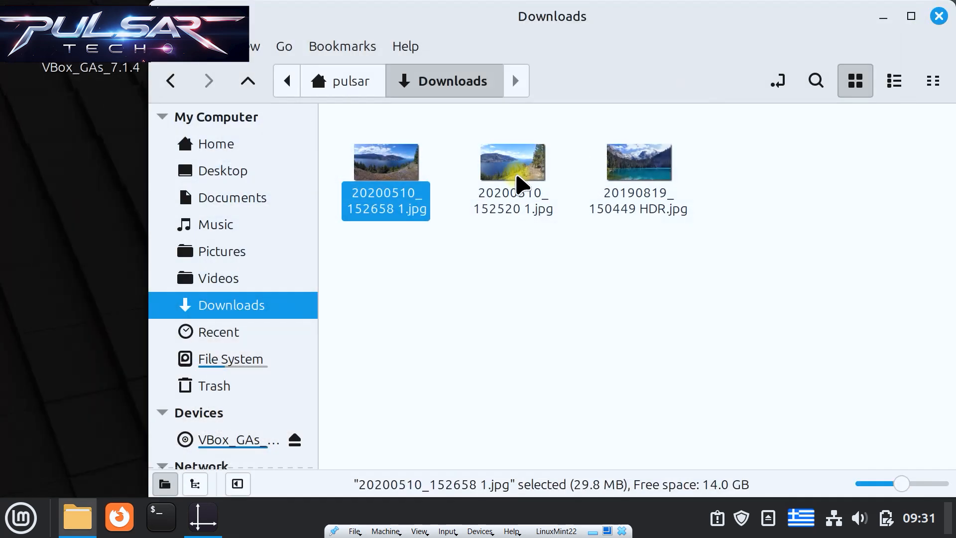
pyautogui.click(513, 163)
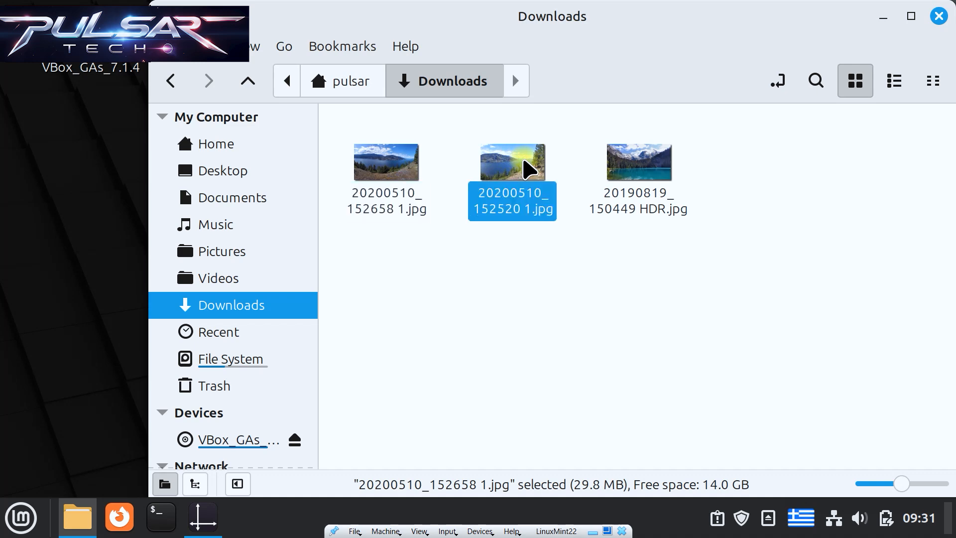
pyautogui.doubleClick(512, 162)
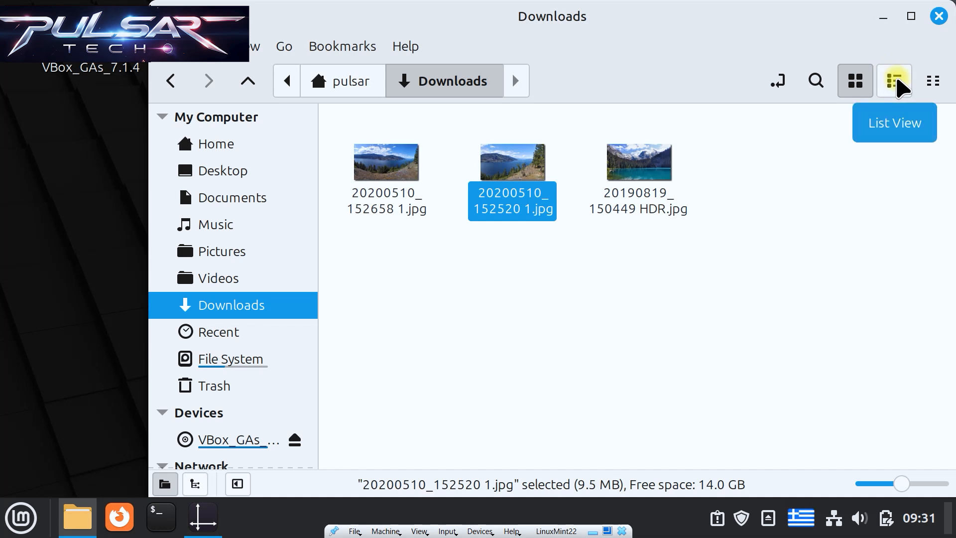
# Switch Downloads to detailed list view, then to compact view with names beside small icons.
pyautogui.click(895, 80)
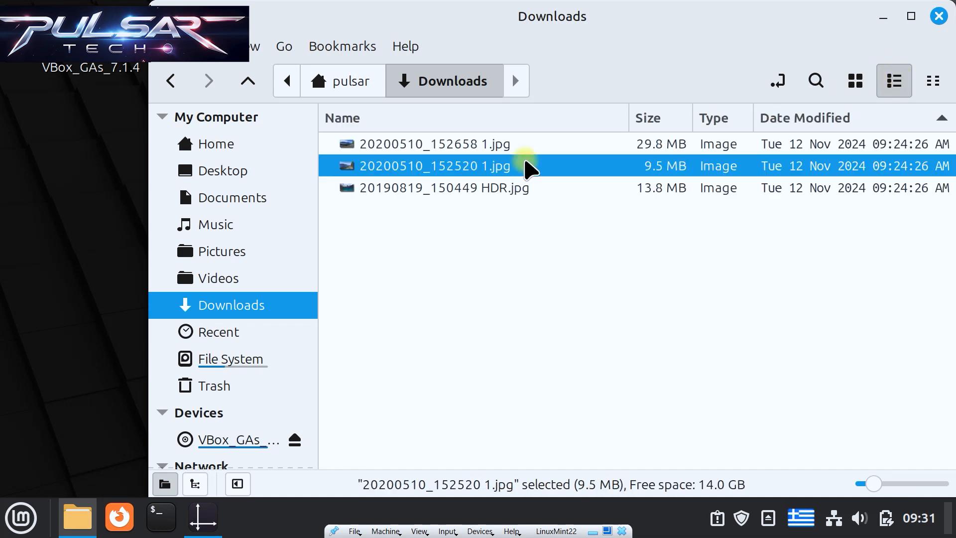
pyautogui.moveTo(816, 80)
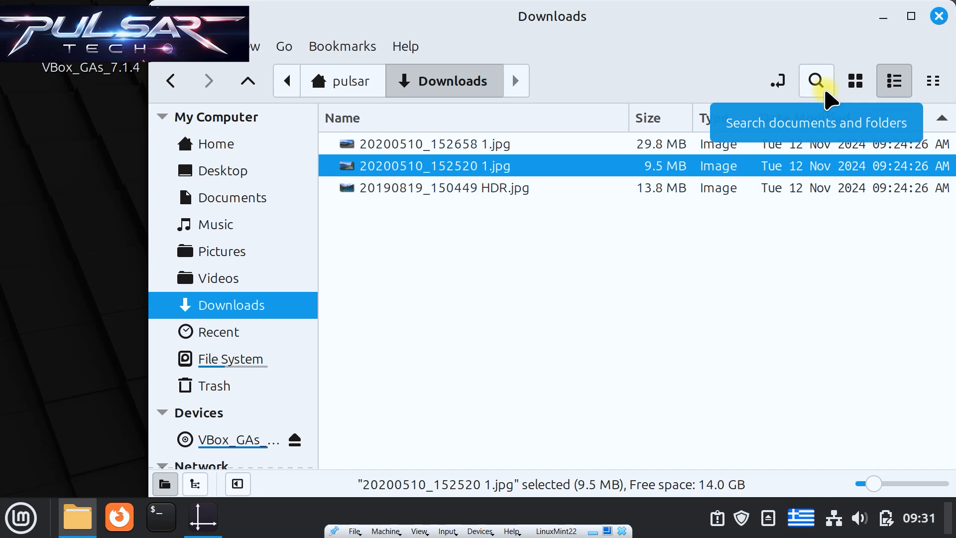
pyautogui.moveTo(934, 81)
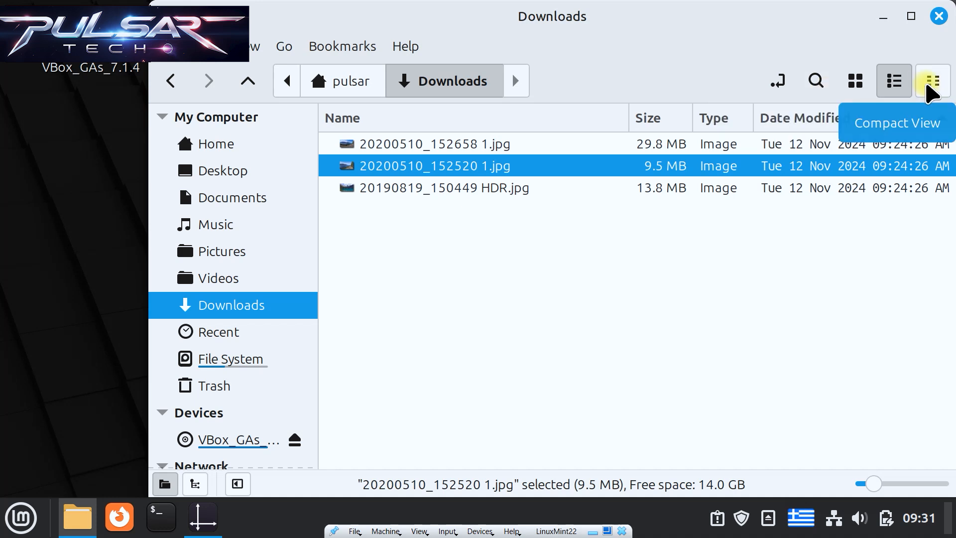
pyautogui.click(932, 80)
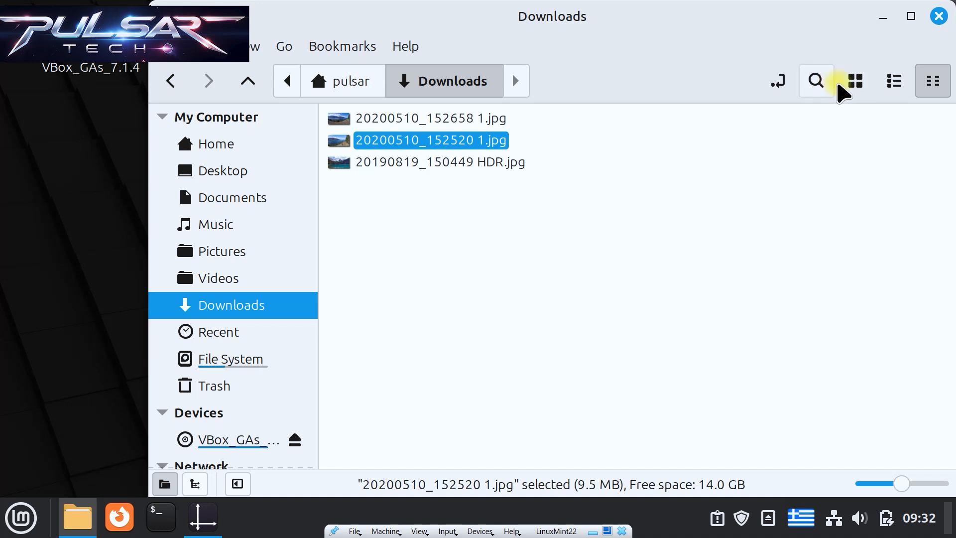
# Return to icon view, zoom the photo thumbnails to maximum size and select the second lake photo.
pyautogui.click(854, 80)
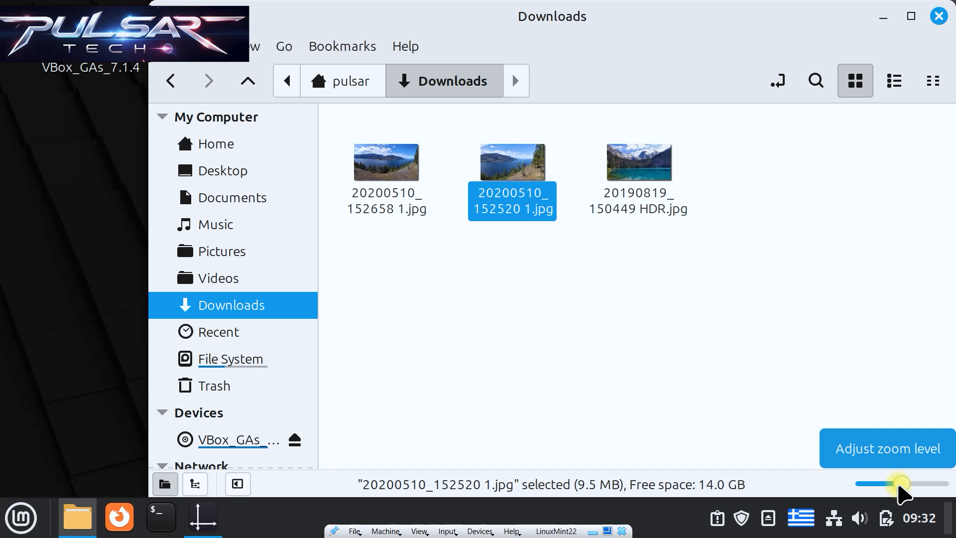
pyautogui.moveTo(902, 484); pyautogui.dragTo(933, 484)
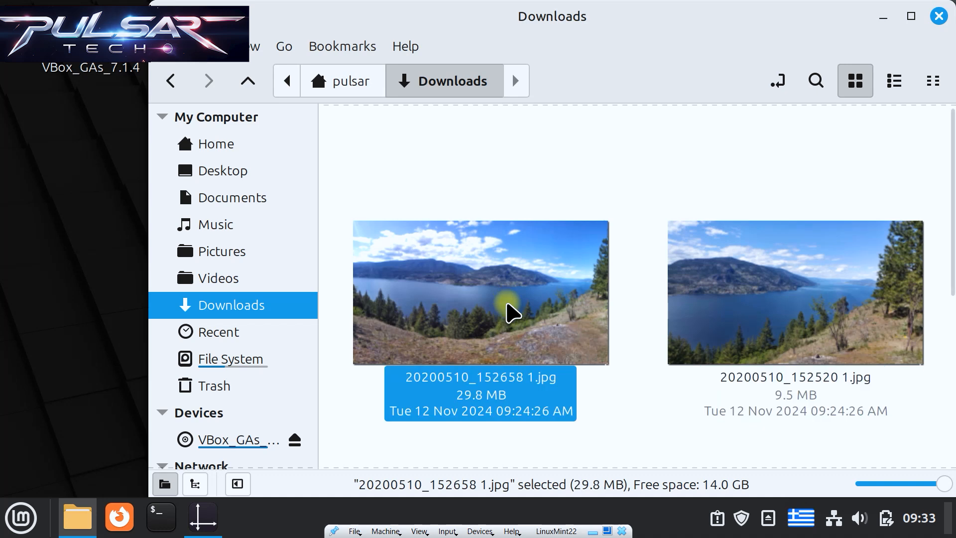
pyautogui.click(795, 190)
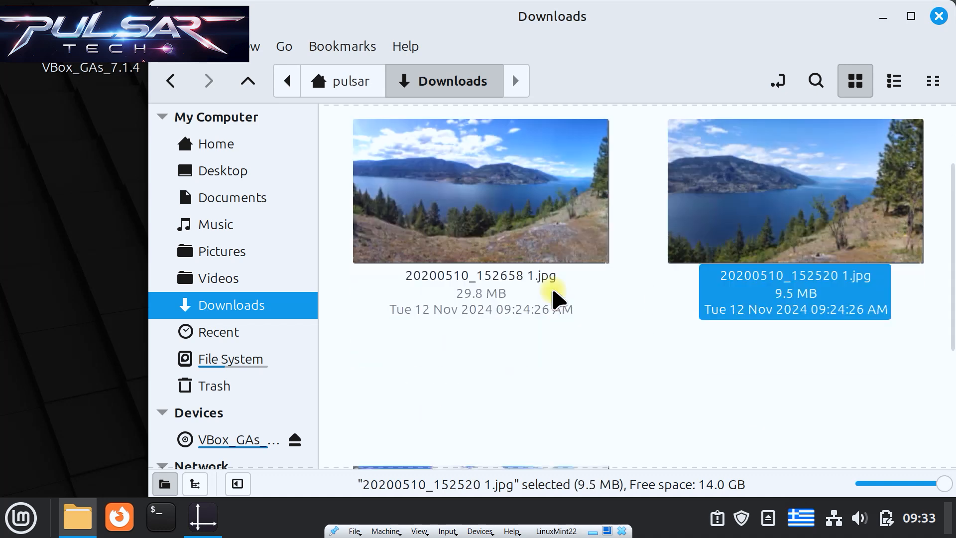
pyautogui.scroll(-3)
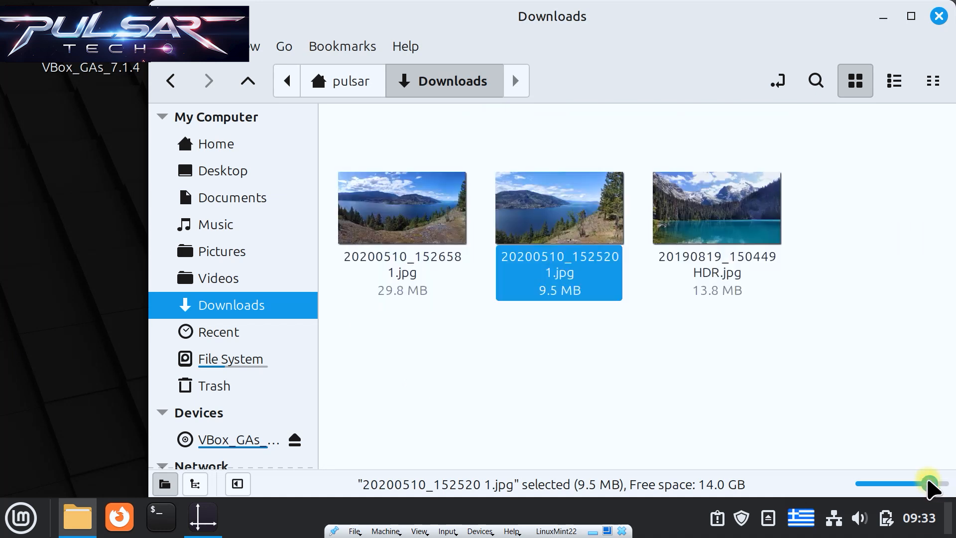
pyautogui.moveTo(929, 483)
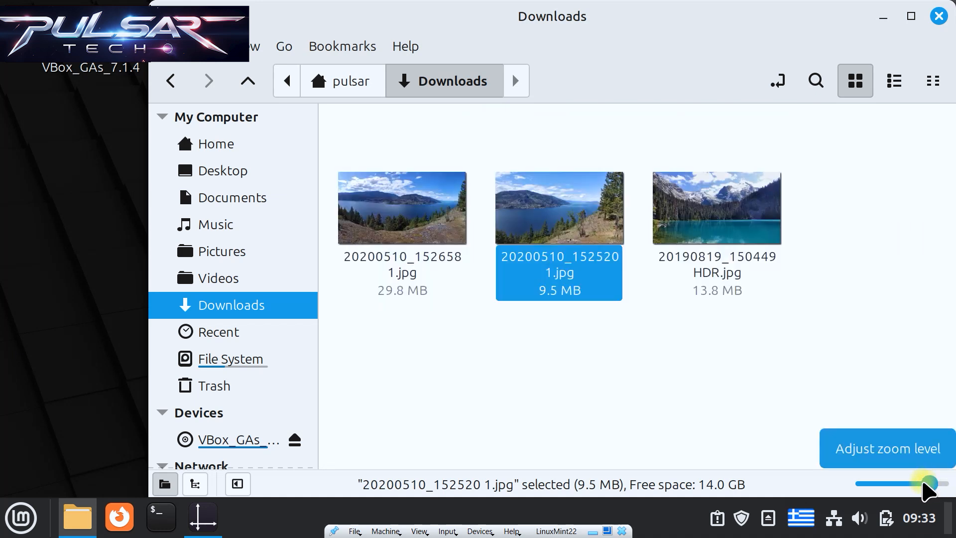
# Shrink the icons to the smallest zoom so the photos show as tiny generic icons, and select one.
pyautogui.moveTo(925, 483); pyautogui.dragTo(901, 483)
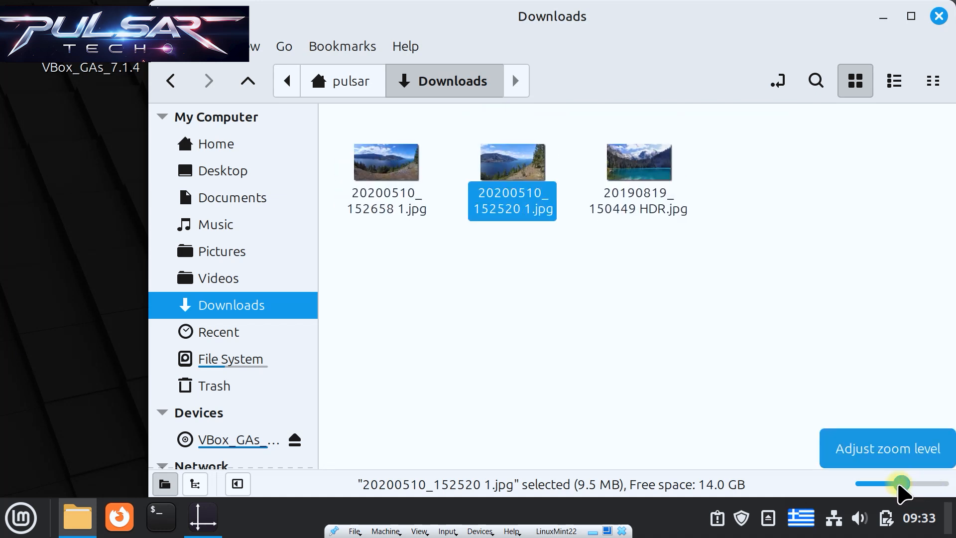
pyautogui.moveTo(899, 483); pyautogui.dragTo(873, 483)
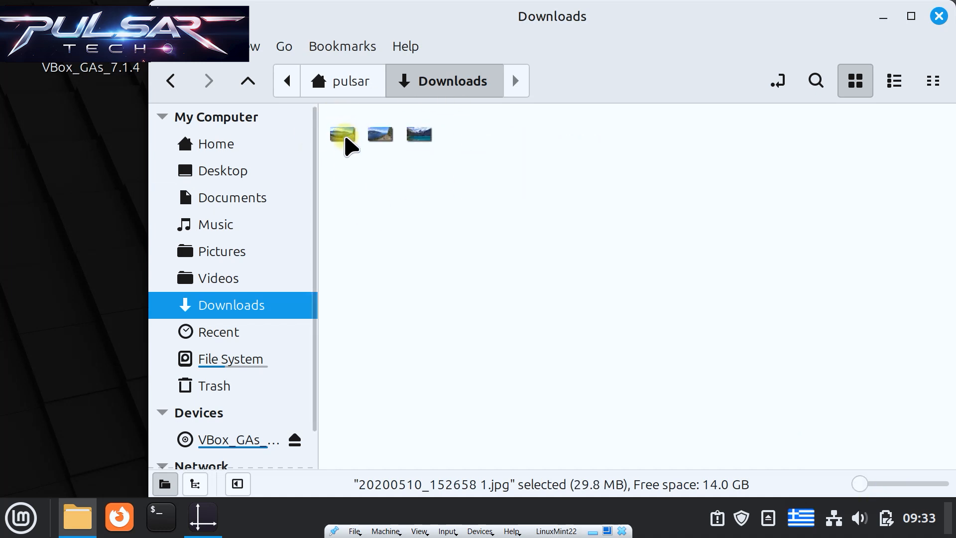
pyautogui.click(417, 134)
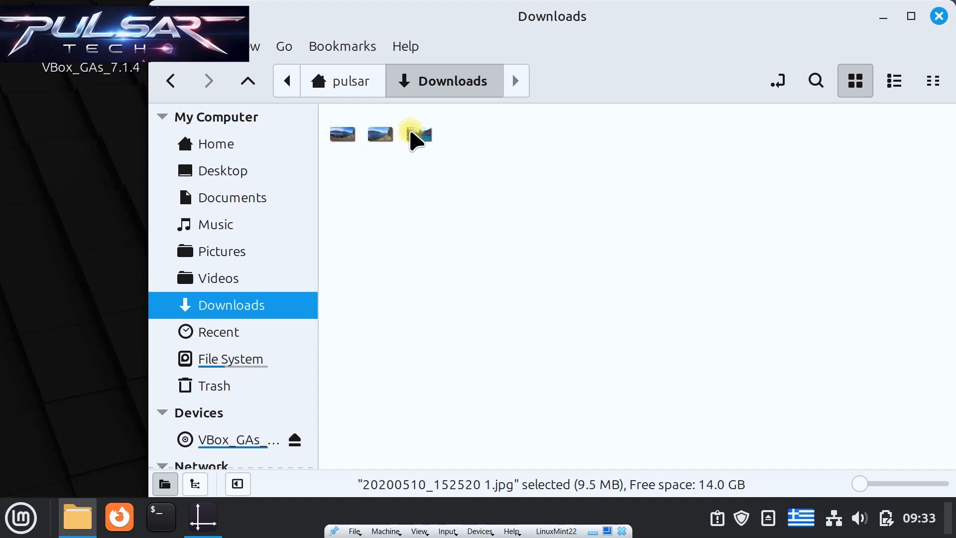
pyautogui.doubleClick(418, 134)
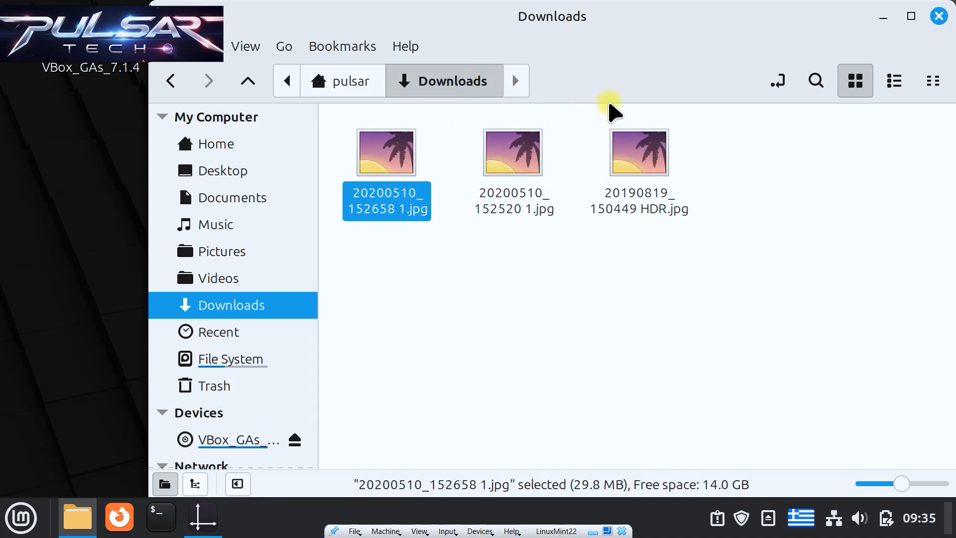
pyautogui.moveTo(668, 164)
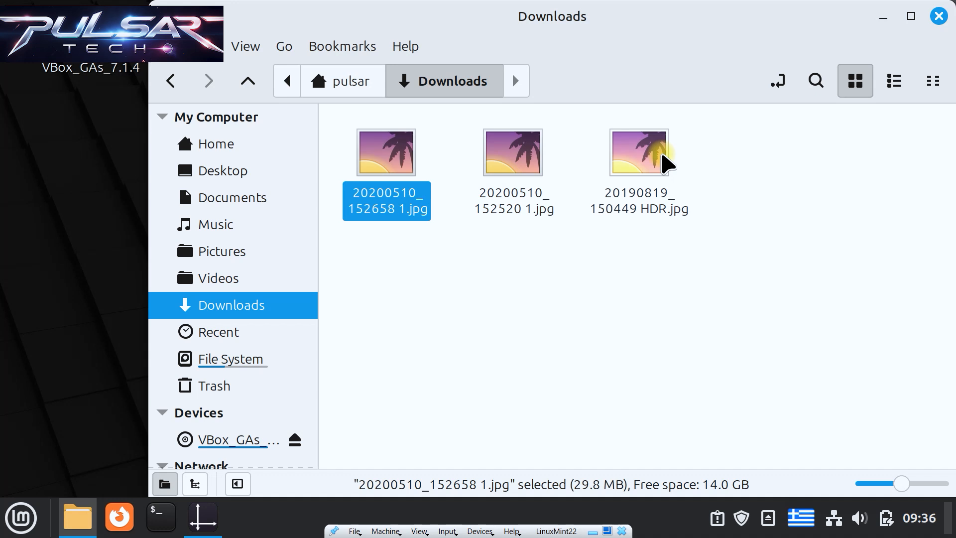
pyautogui.moveTo(247, 46)
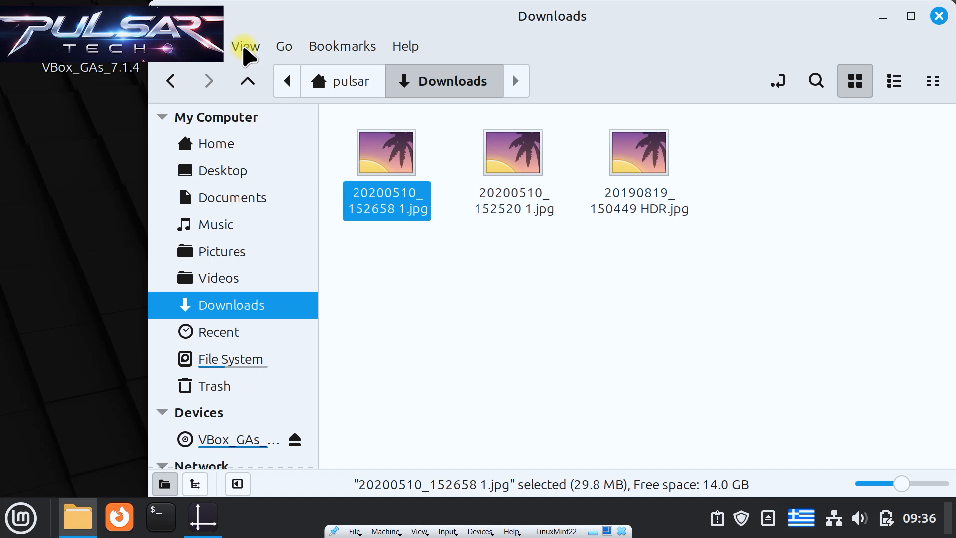
# Browse the View menu's zoom and layout options, leaving photo thumbnails showing again.
pyautogui.click(245, 45)
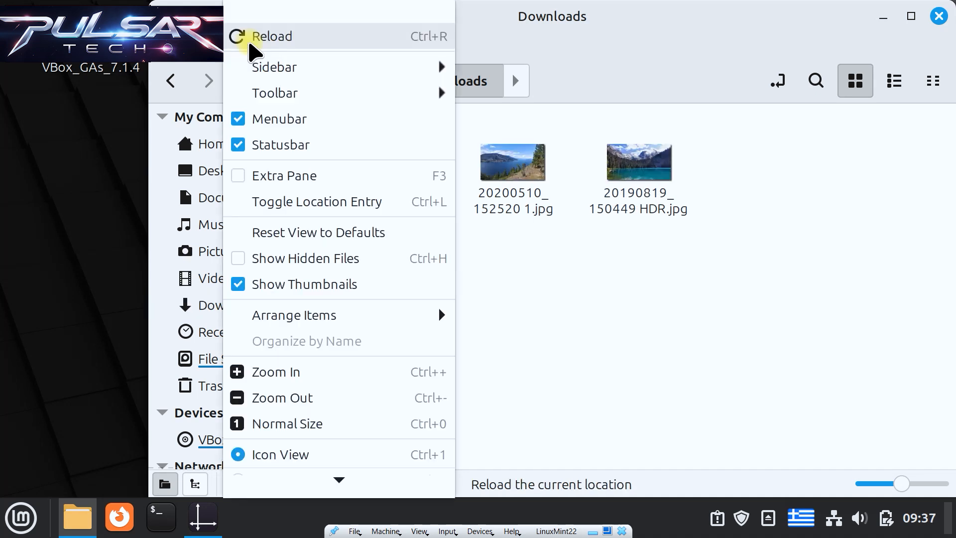
pyautogui.moveTo(355, 376)
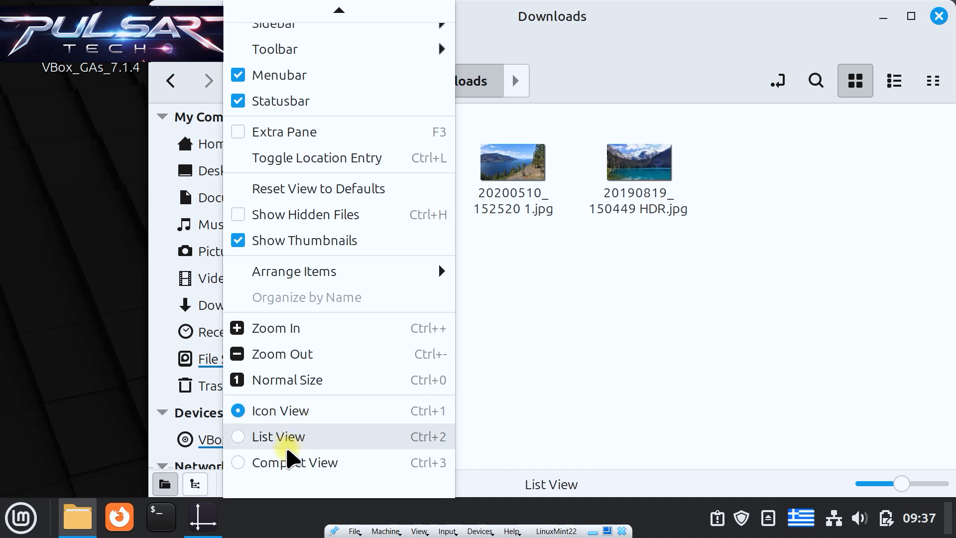
pyautogui.moveTo(369, 445)
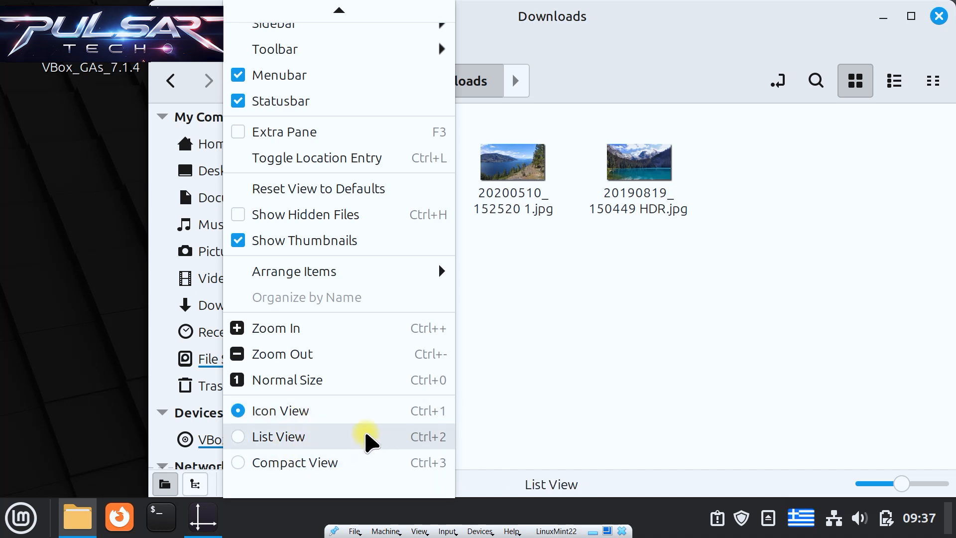
pyautogui.moveTo(428, 418)
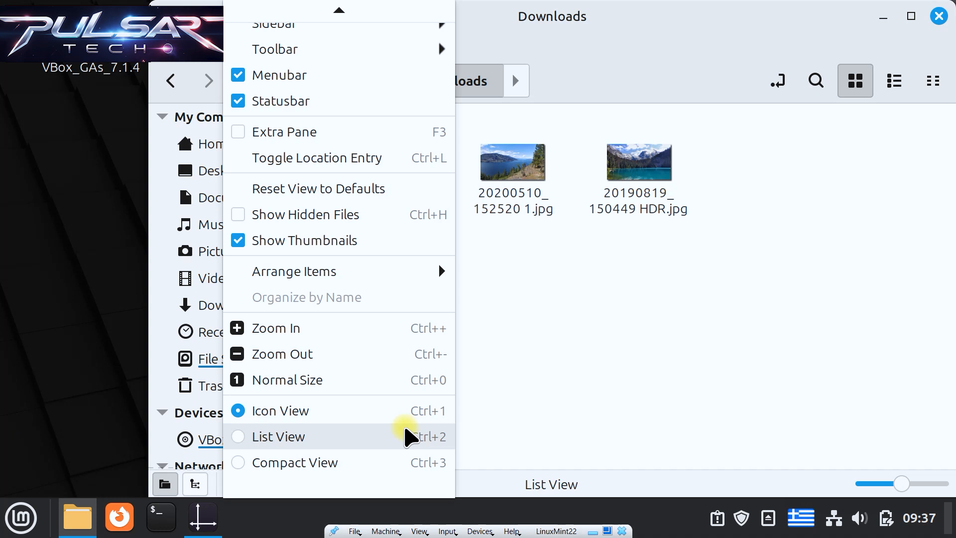
pyautogui.moveTo(368, 328)
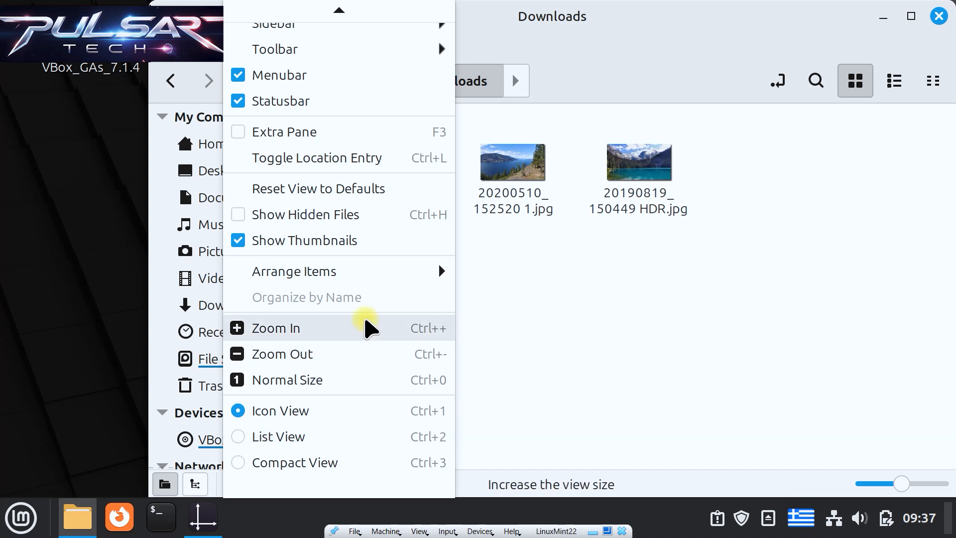
pyautogui.moveTo(431, 335)
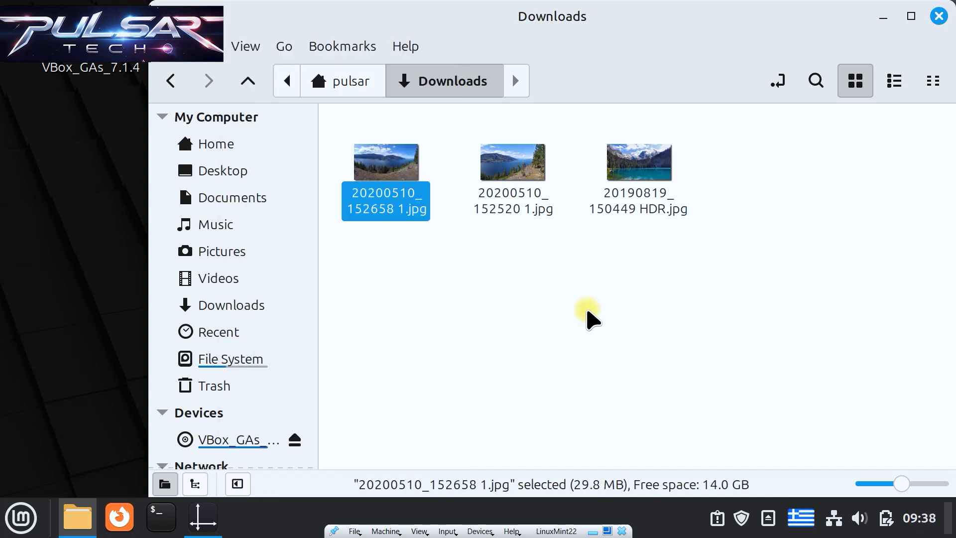
pyautogui.click(894, 80)
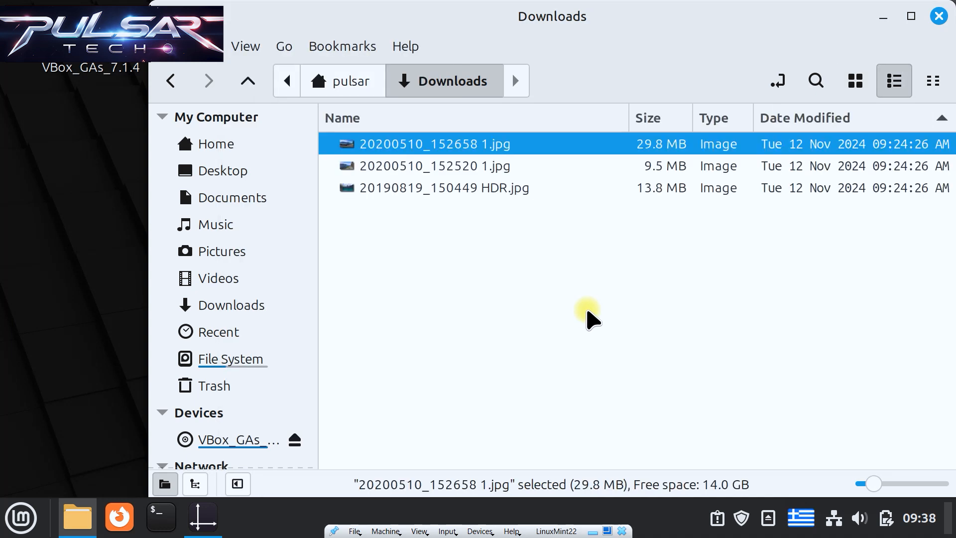
pyautogui.click(933, 81)
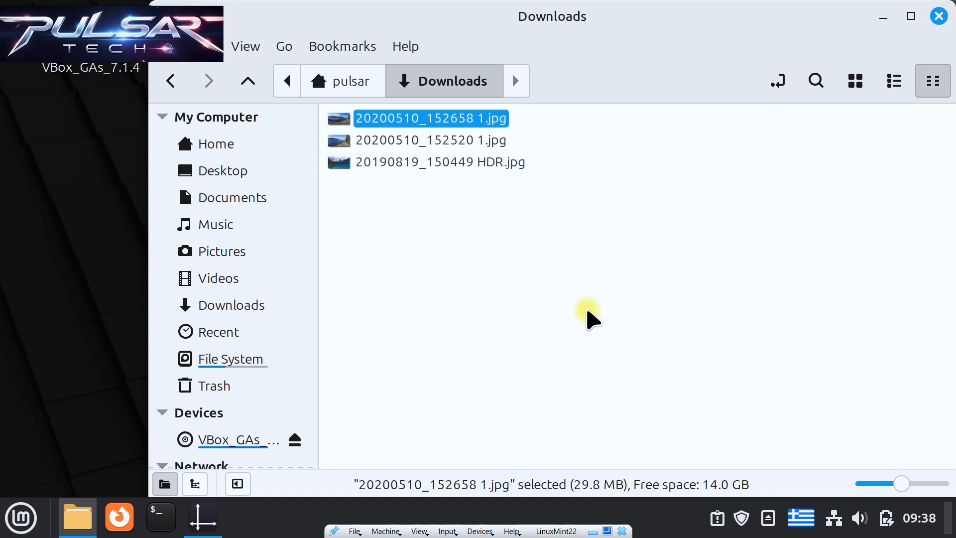
pyautogui.click(855, 80)
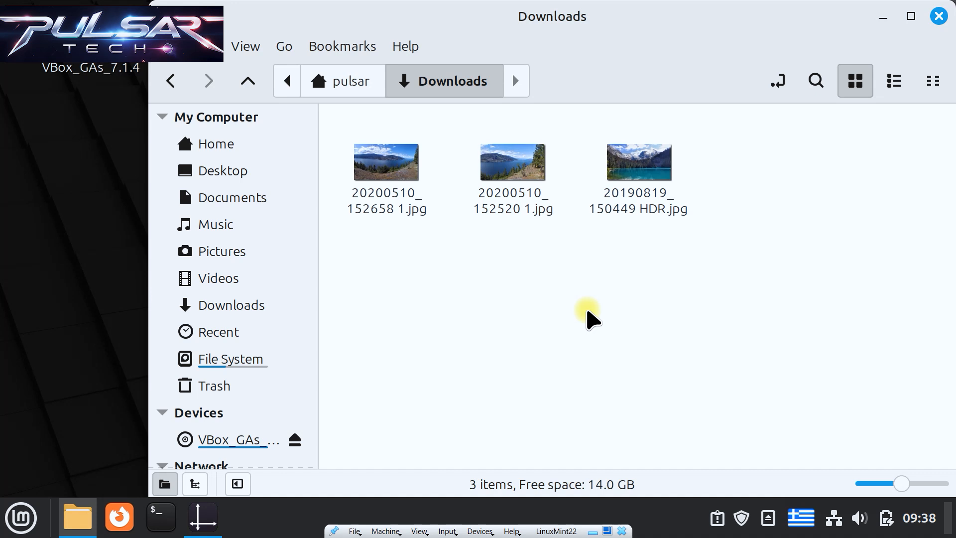
pyautogui.click(245, 46)
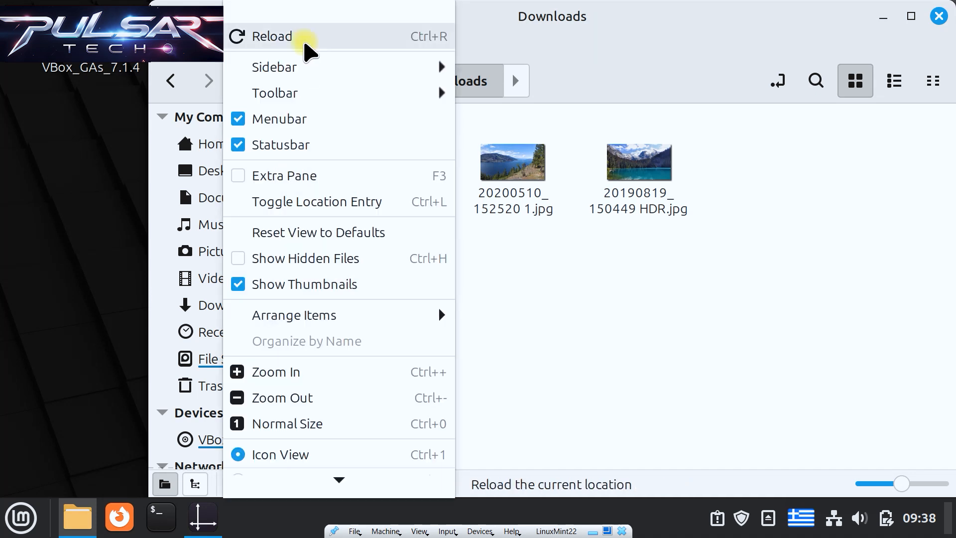
pyautogui.moveTo(299, 321)
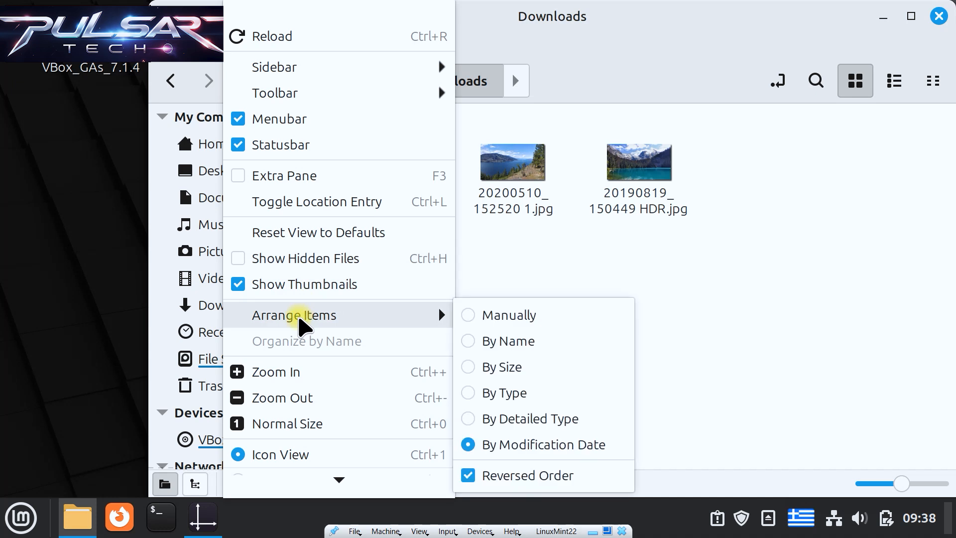
pyautogui.moveTo(370, 267)
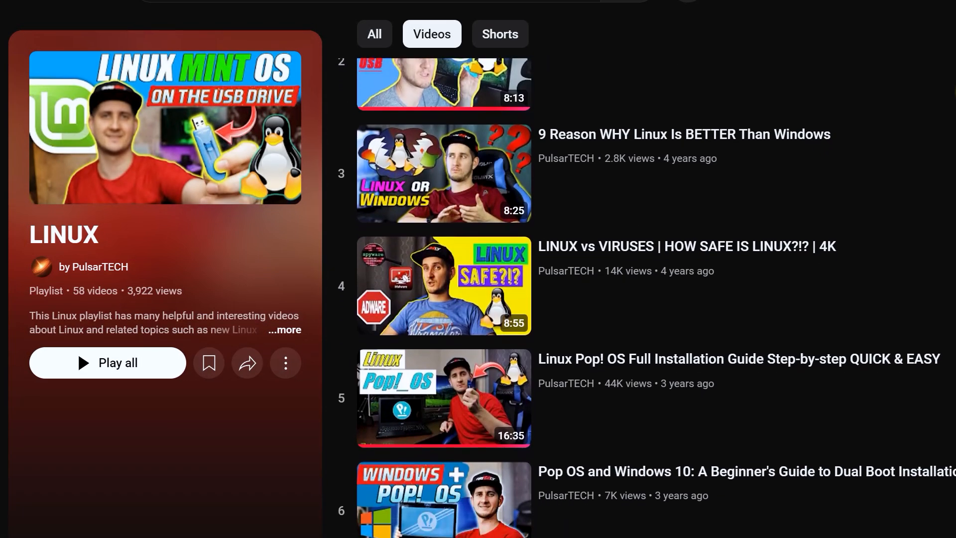
# Scroll the YouTube LINUX playlist down to entry 12, the Mint Update Manager fix.
pyautogui.scroll(-3)
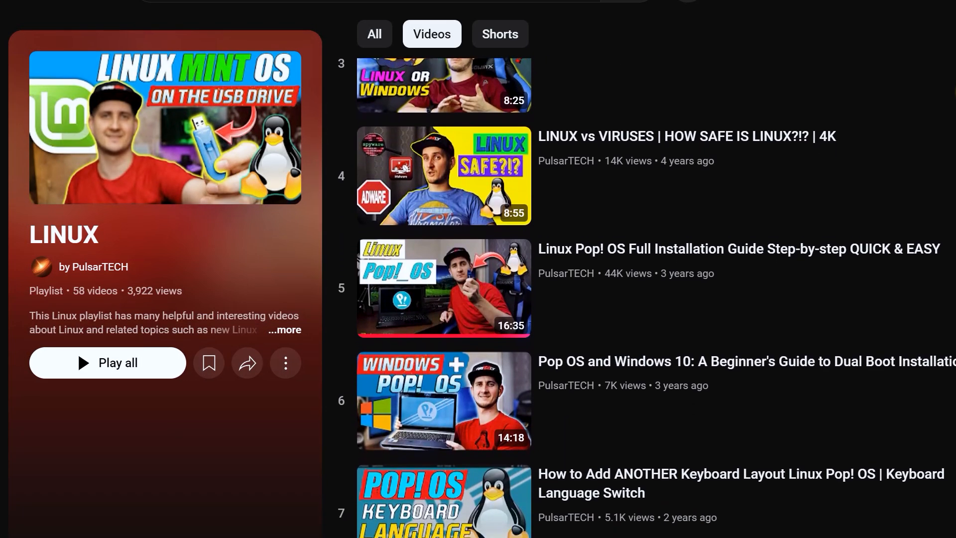
pyautogui.scroll(-3)
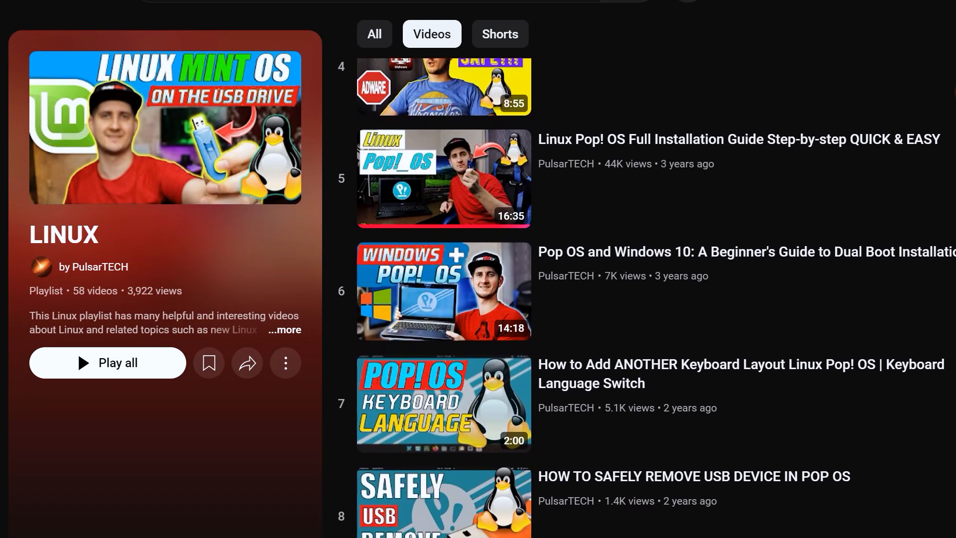
pyautogui.scroll(-3)
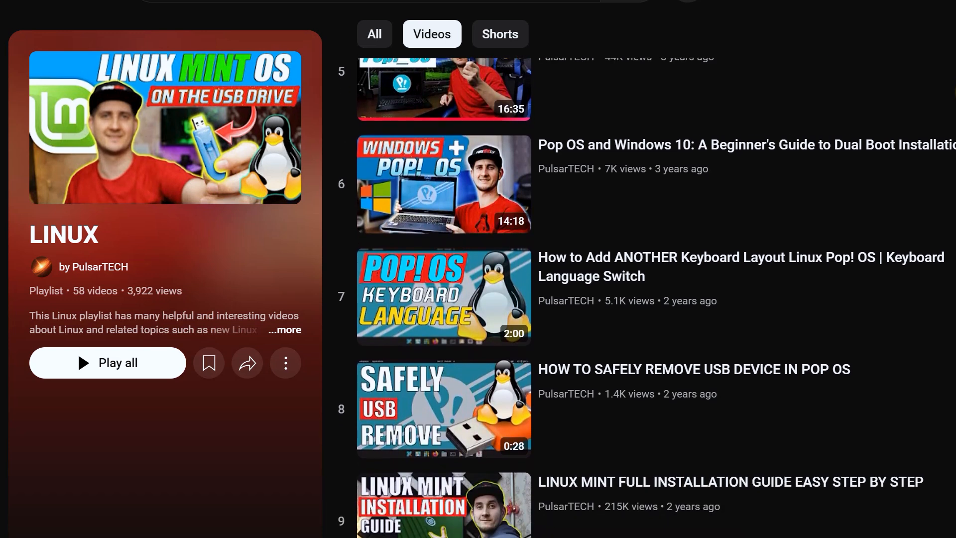
pyautogui.scroll(-3)
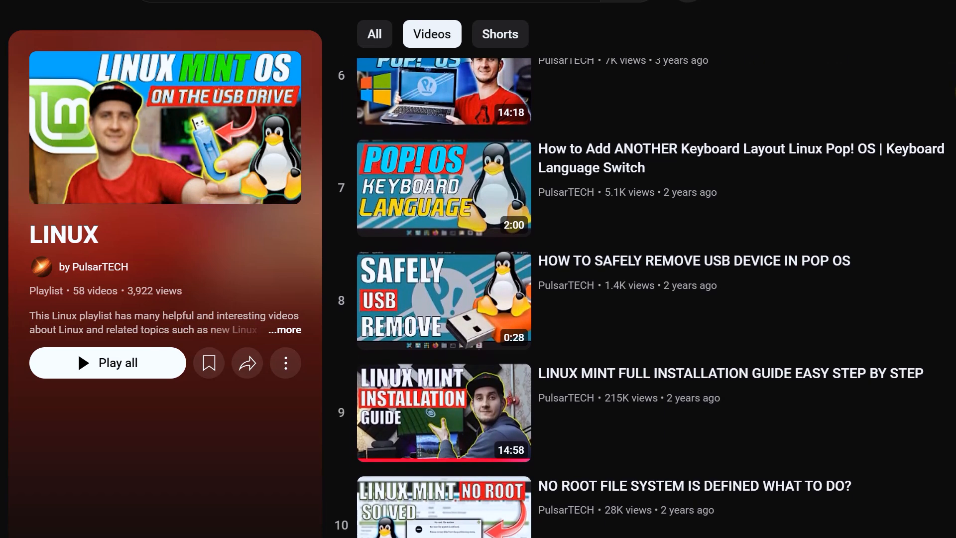
pyautogui.scroll(-3)
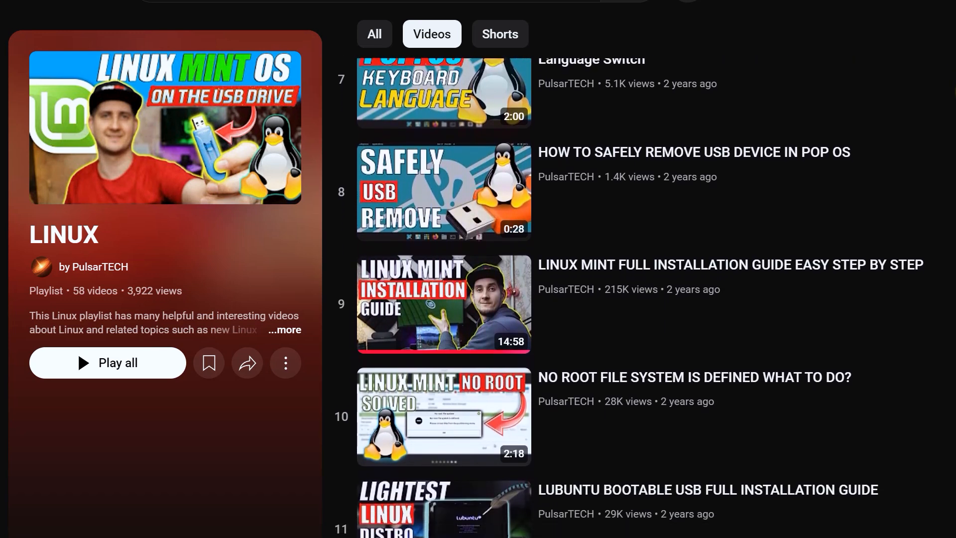
pyautogui.scroll(-3)
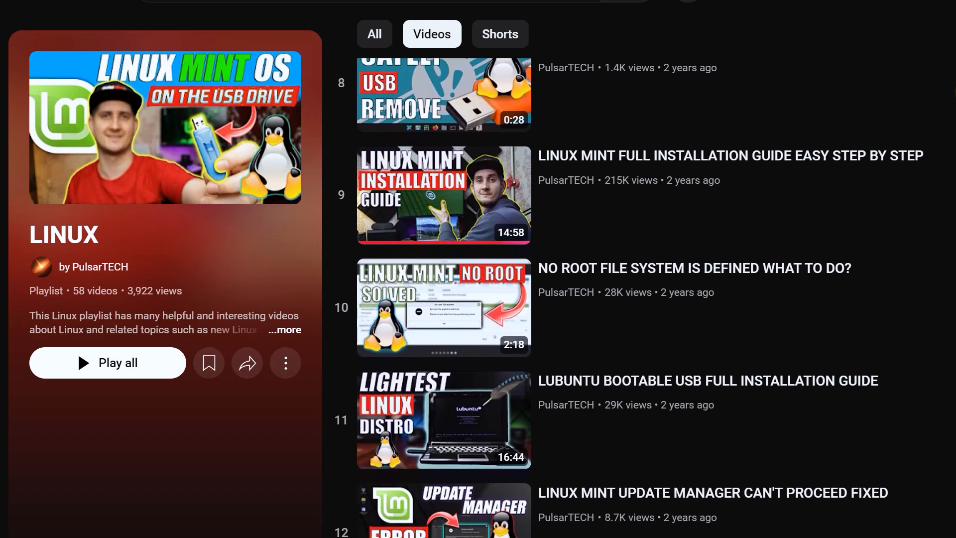